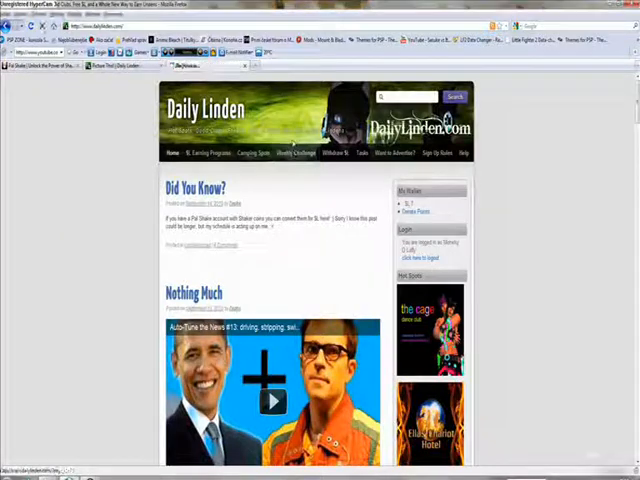
Follow the 'Weekly Challenge' link in the Daily Linden navigation bar.
left_click(289, 153)
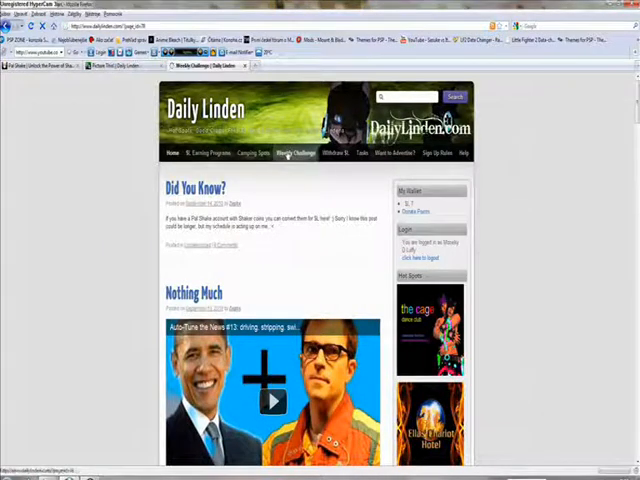
Scroll past the challenge picture and 15 comments to the empty reply form.
left_click(295, 153)
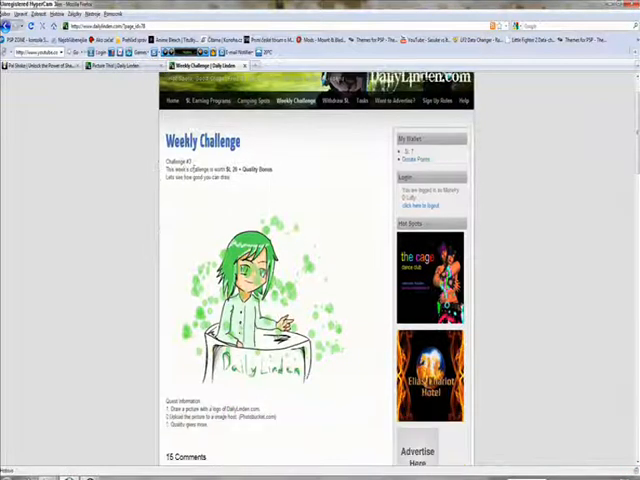
scroll("down", 3)
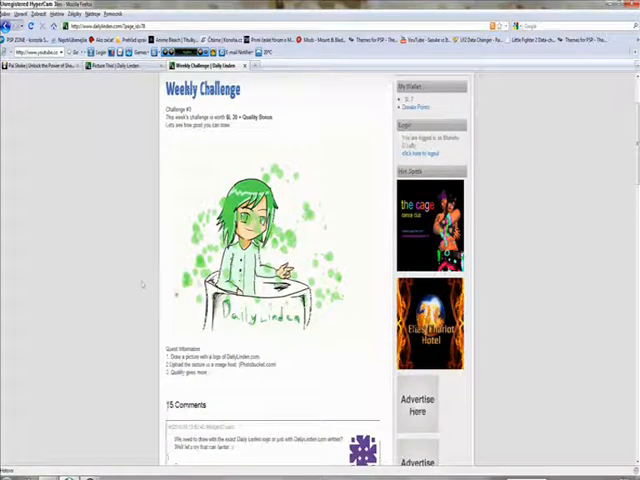
scroll("down", 3)
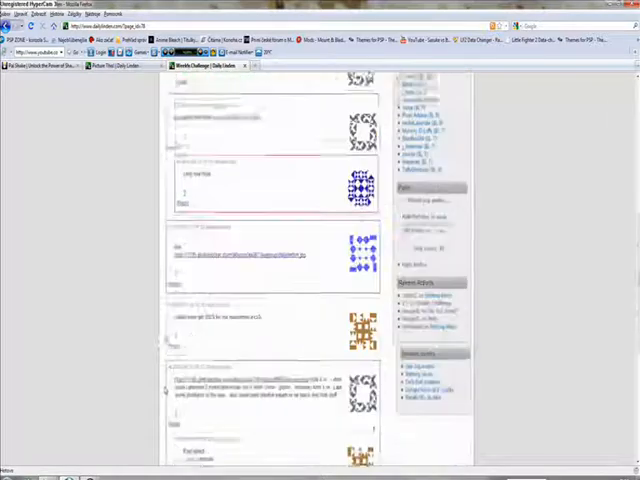
scroll("down", 3)
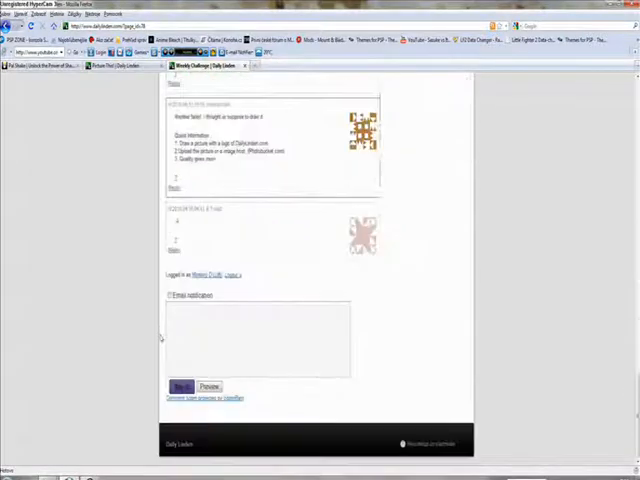